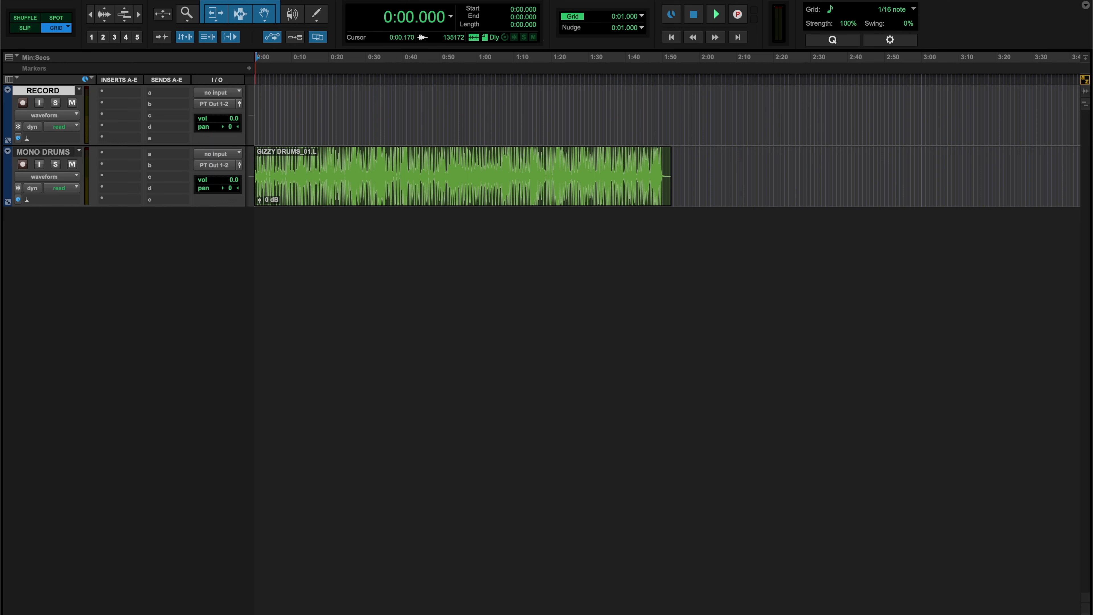
# Verify Pro Tools Audio Bridge 2-A output format is 48,000 Hz, then return to the session
pyautogui.click(14, 6)
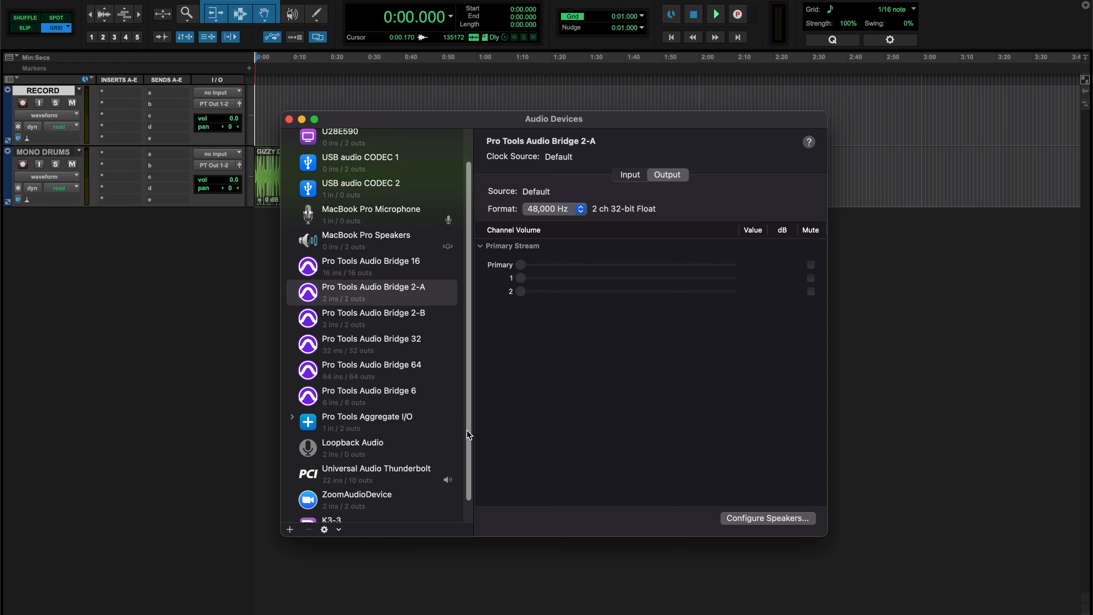
pyautogui.scroll(-3)
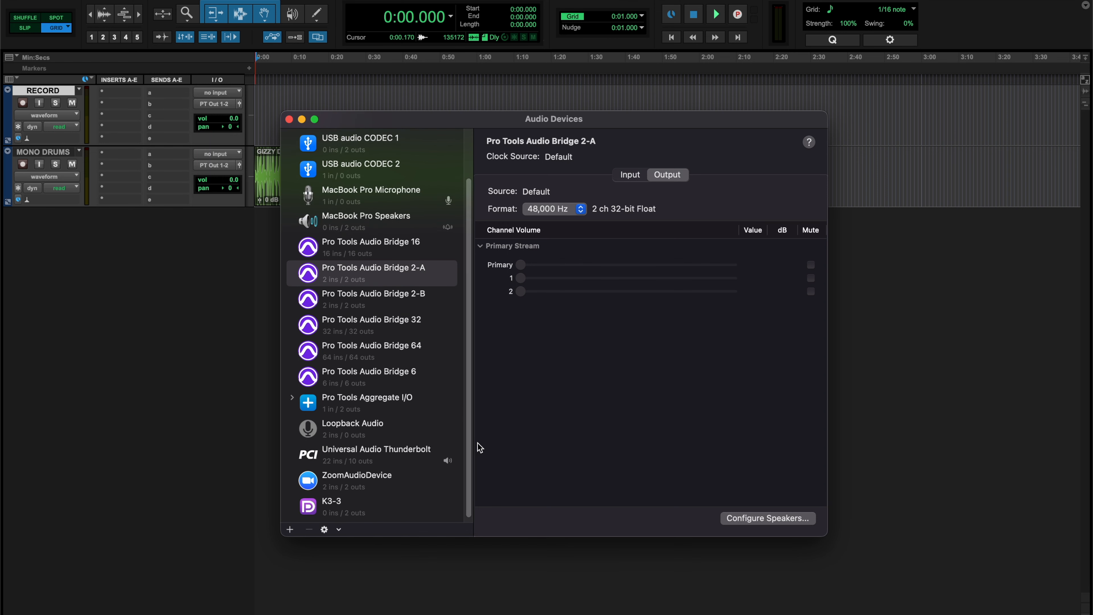
pyautogui.moveTo(651, 447)
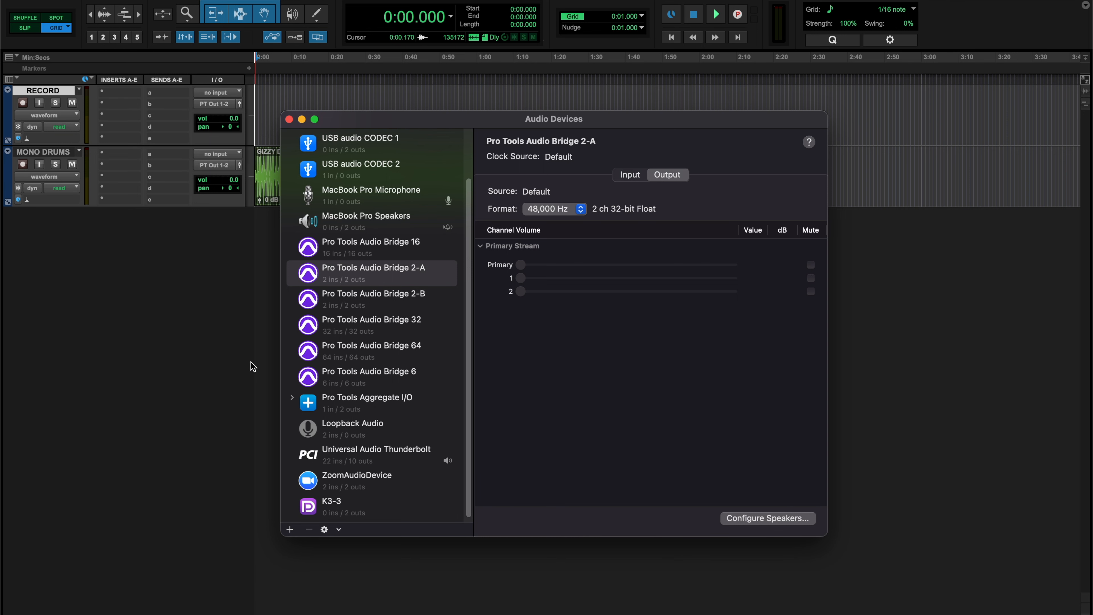
pyautogui.click(289, 119)
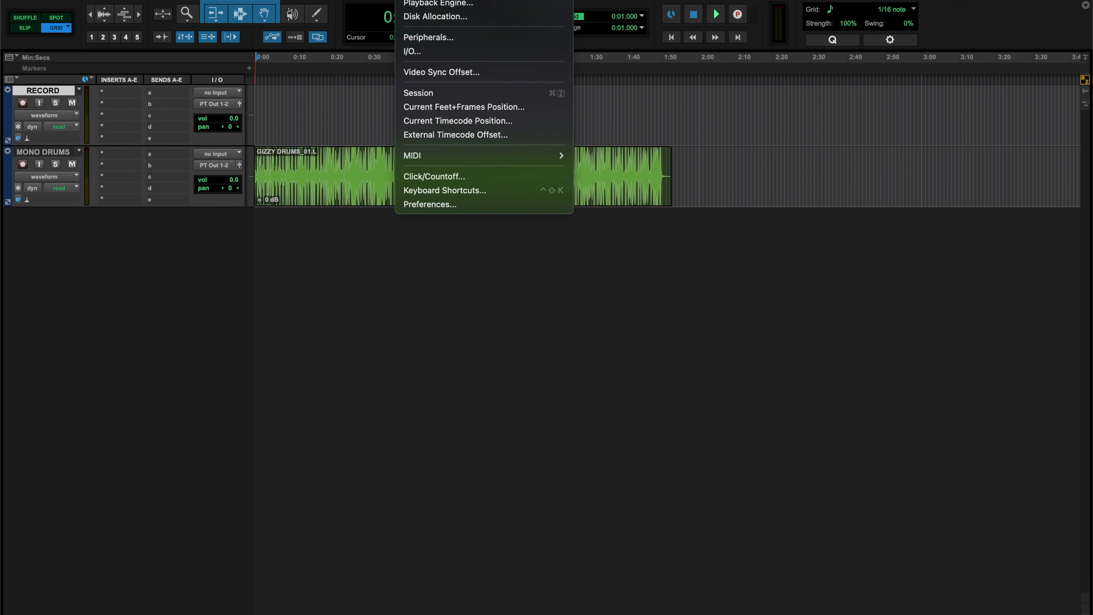
# Go from Setup > I/O input paths into the Aux I/O device list, acknowledging the notice
pyautogui.click(412, 50)
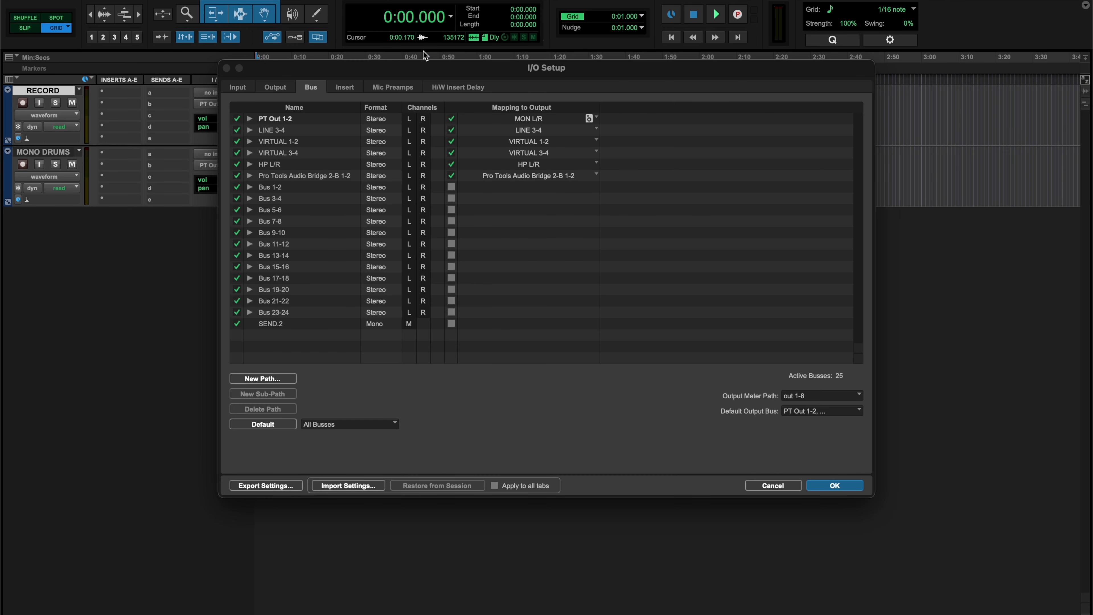
pyautogui.click(237, 88)
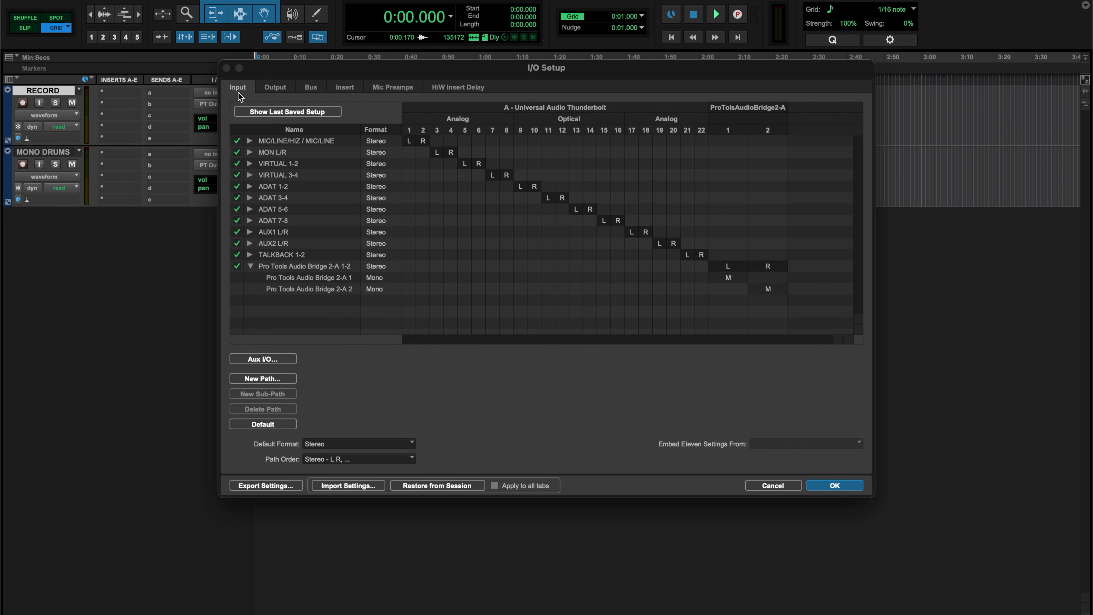
pyautogui.click(263, 358)
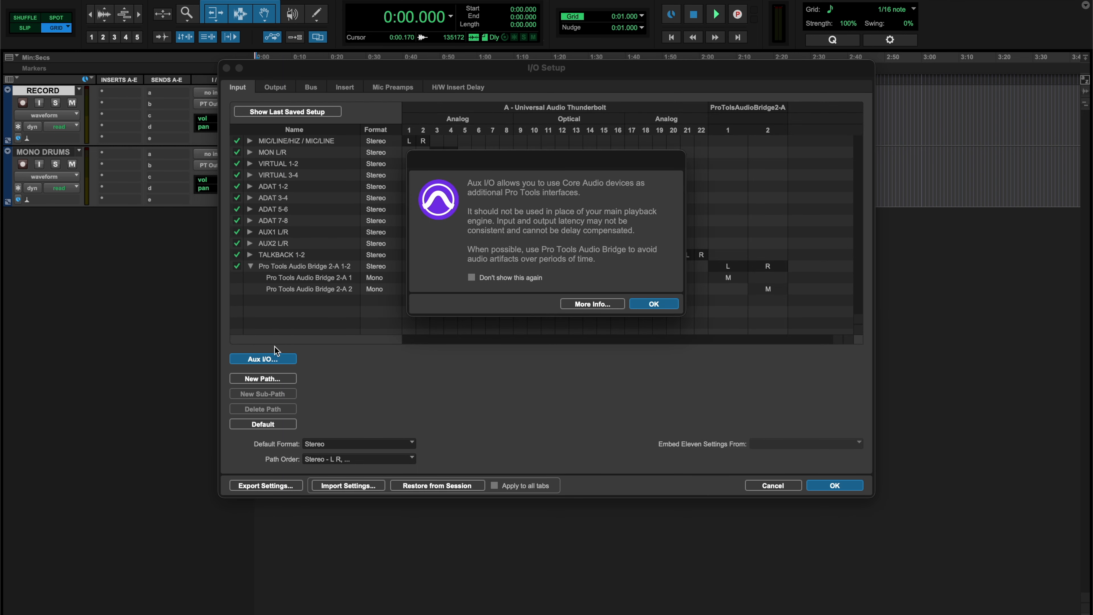
pyautogui.moveTo(449, 291)
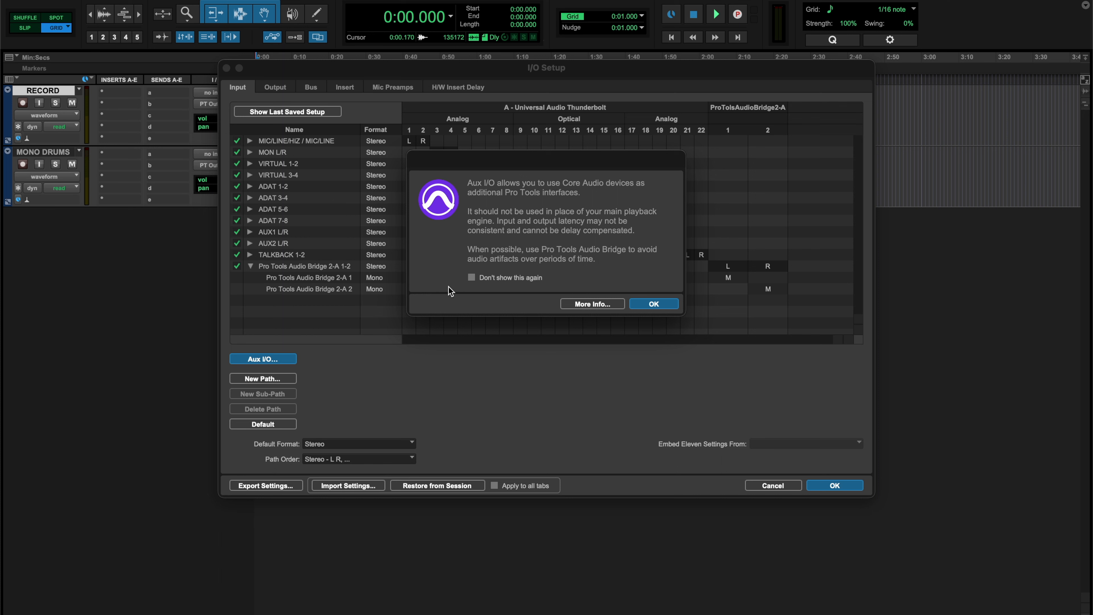
pyautogui.click(653, 304)
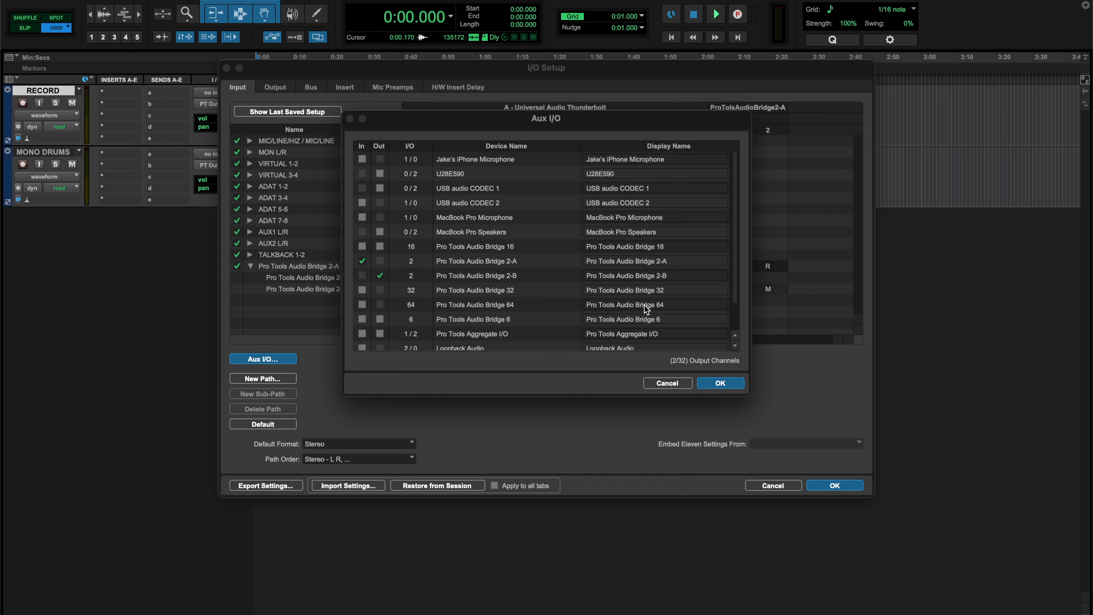
# Keep Audio Bridge 2-A checked as In and 2-B checked as Out, and confirm Aux I/O
pyautogui.click(362, 260)
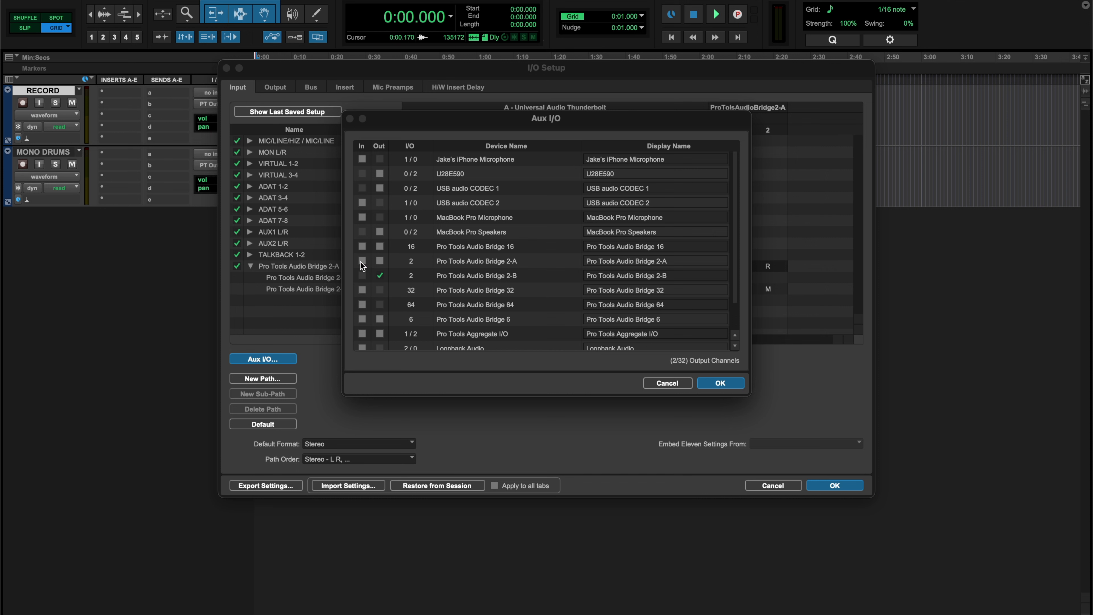
pyautogui.click(380, 261)
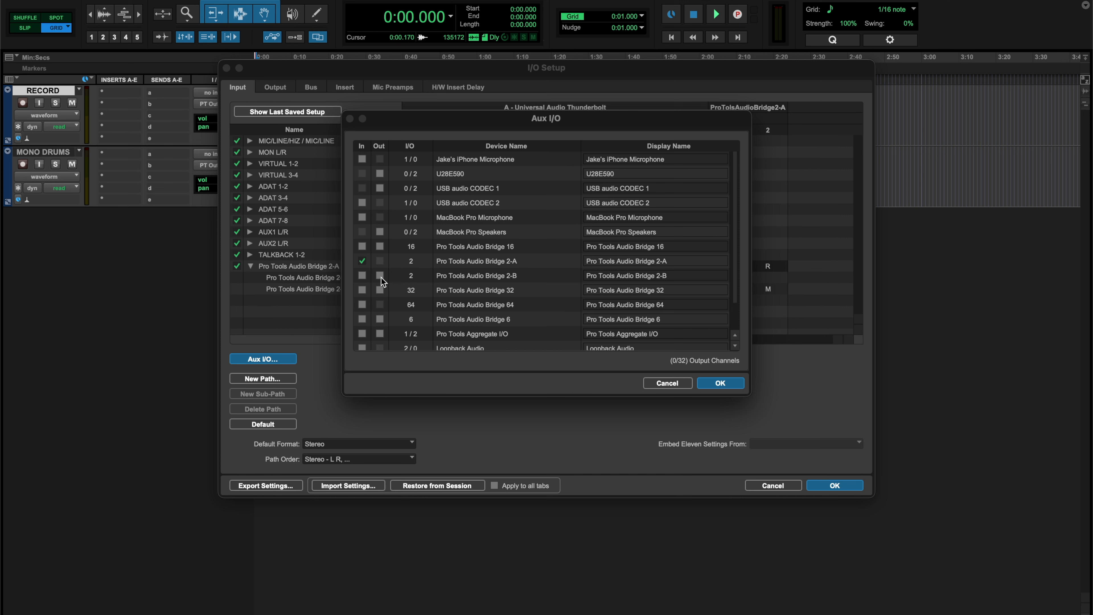
pyautogui.click(379, 276)
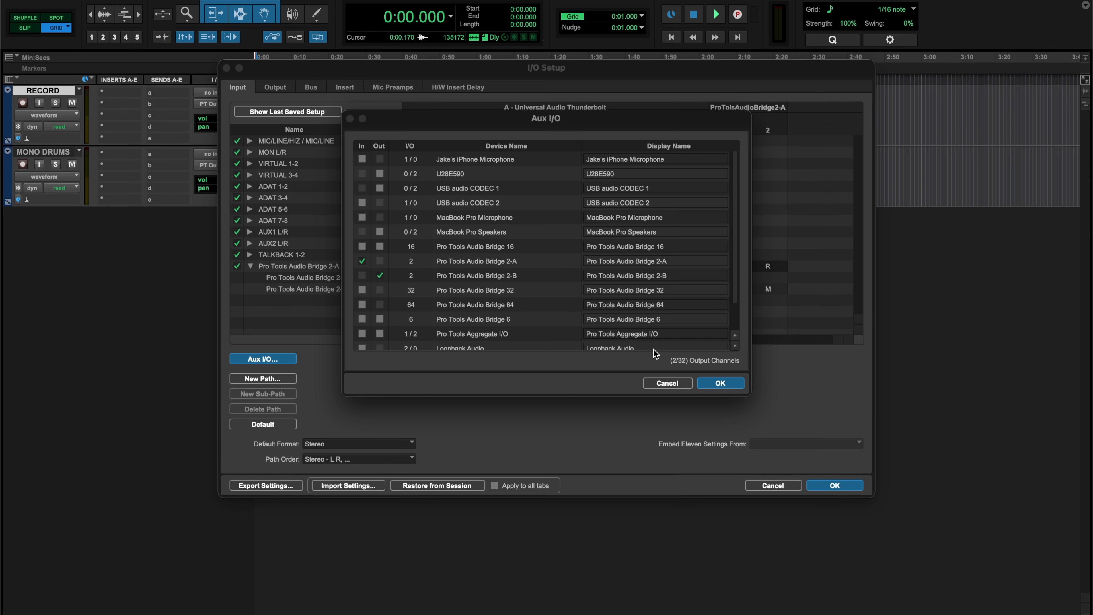
pyautogui.click(666, 383)
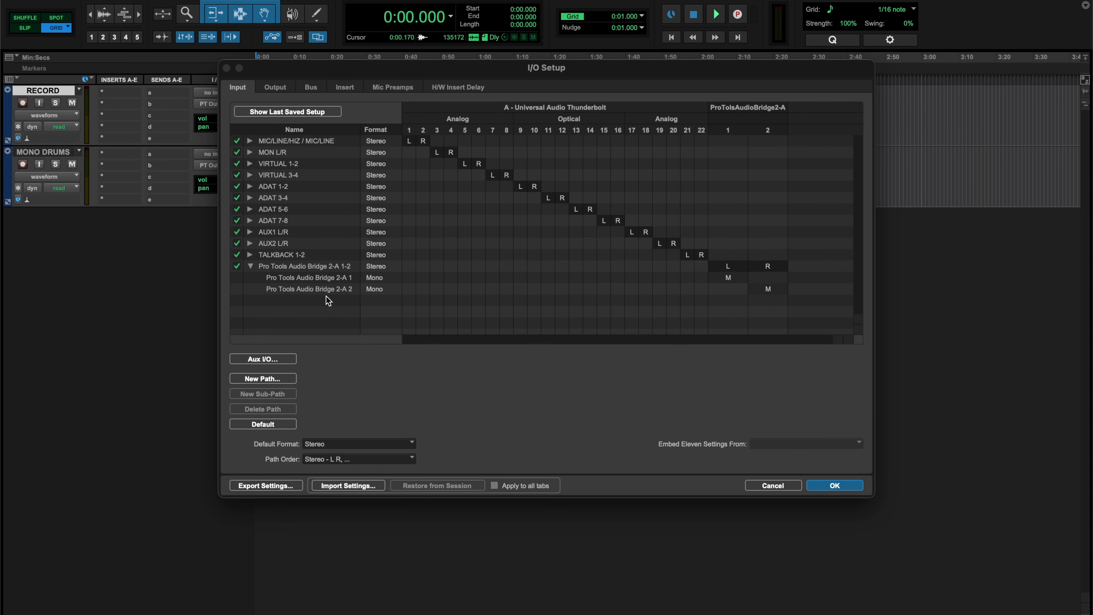
# Review the Audio Bridge 2-B 1-2 output path and close I/O Setup with OK
pyautogui.click(249, 267)
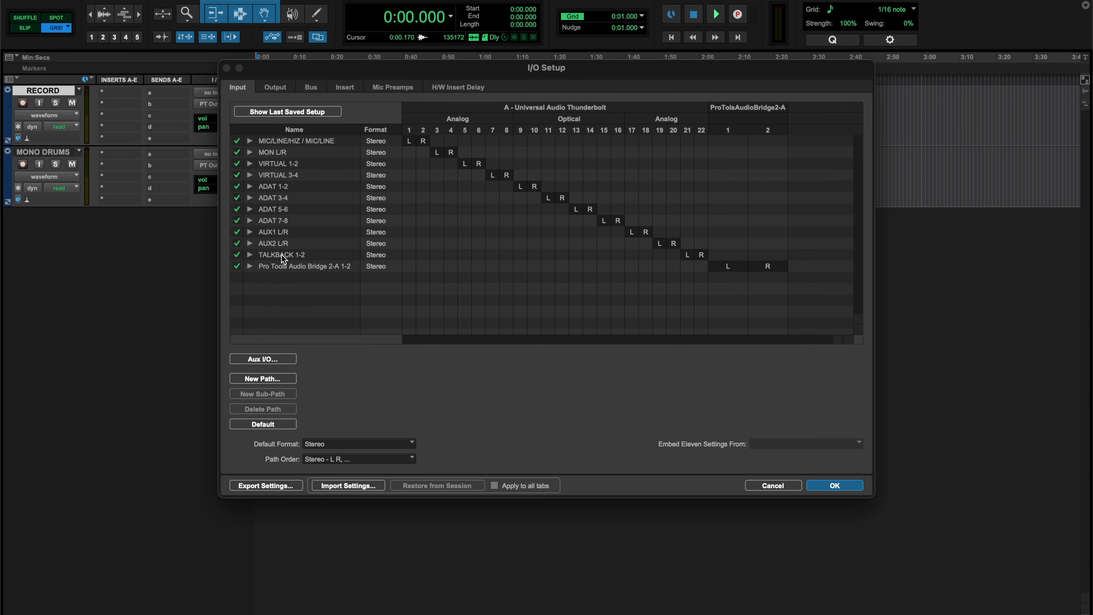
pyautogui.click(275, 87)
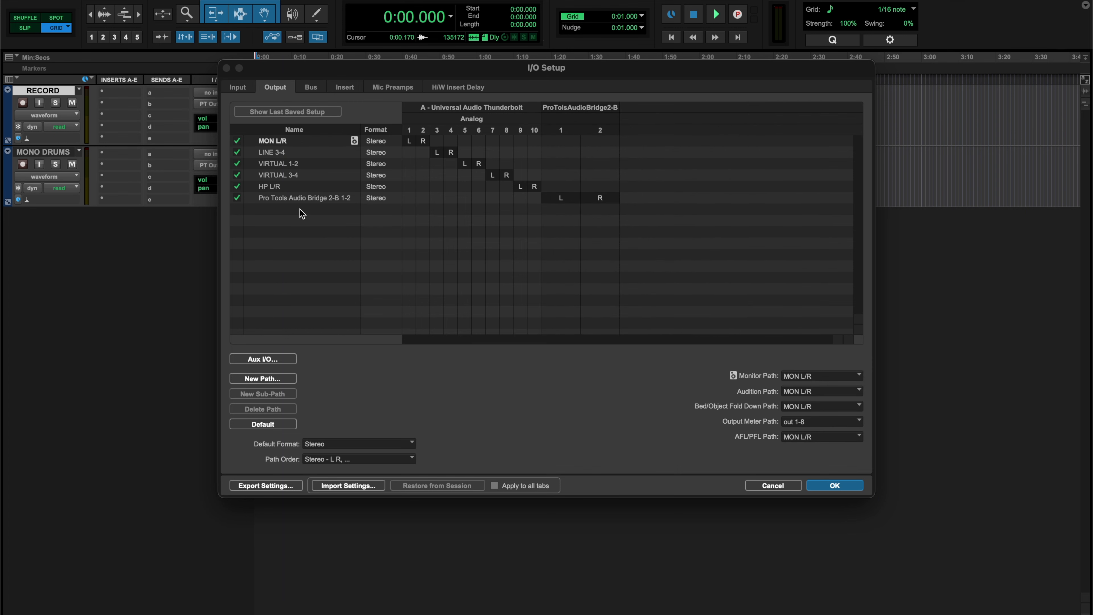
pyautogui.moveTo(303, 212)
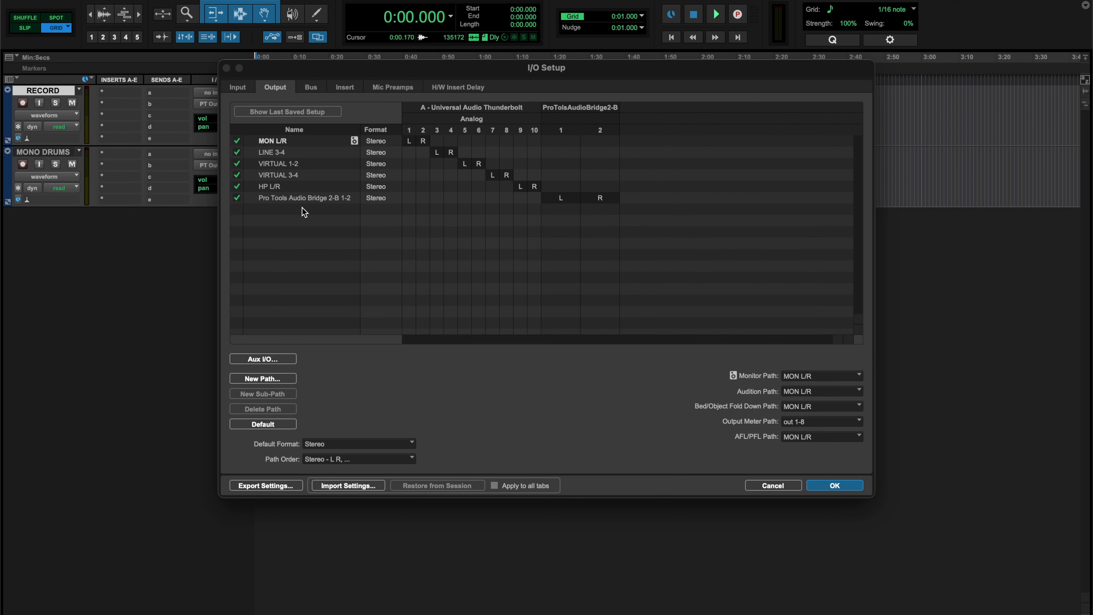
pyautogui.click(833, 484)
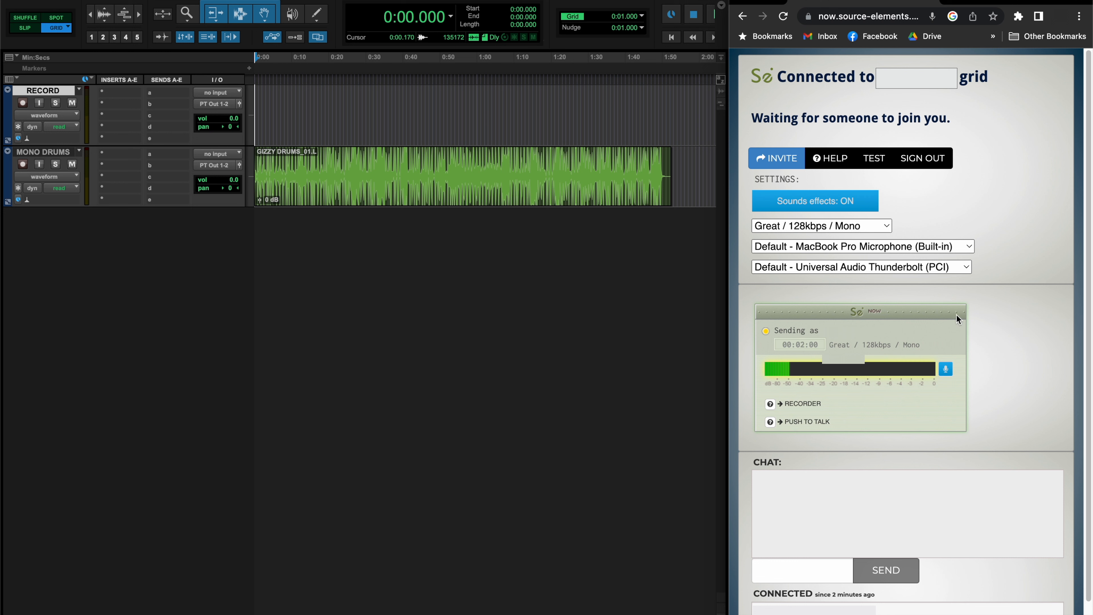
# Set audio input to Audio Bridge 2-B (Virtual) and audio output to Audio Bridge 2-A (Virtual)
pyautogui.click(860, 246)
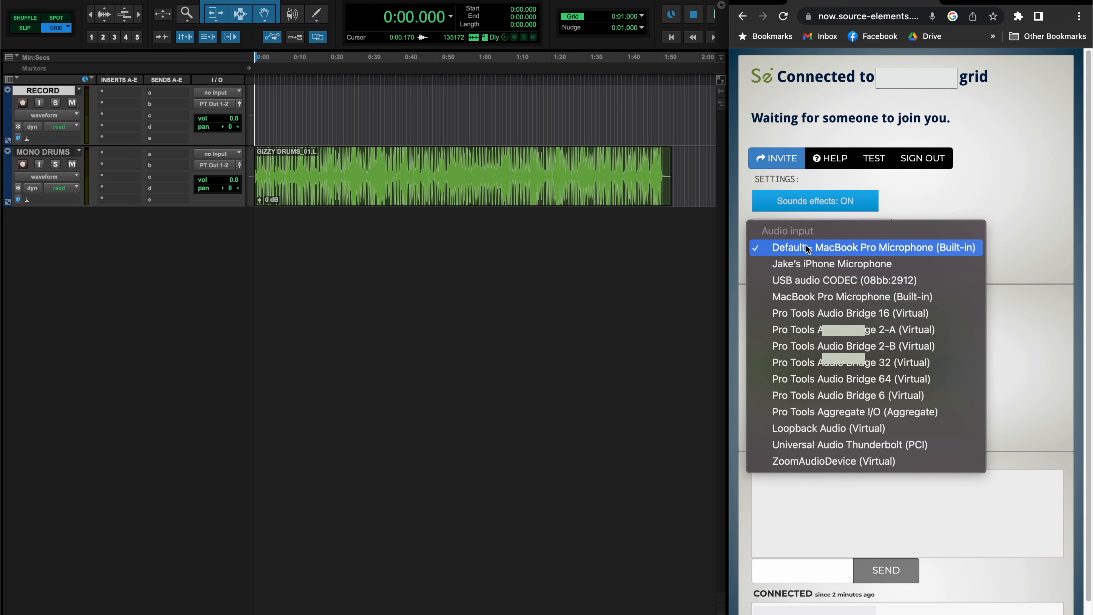
pyautogui.moveTo(897, 204)
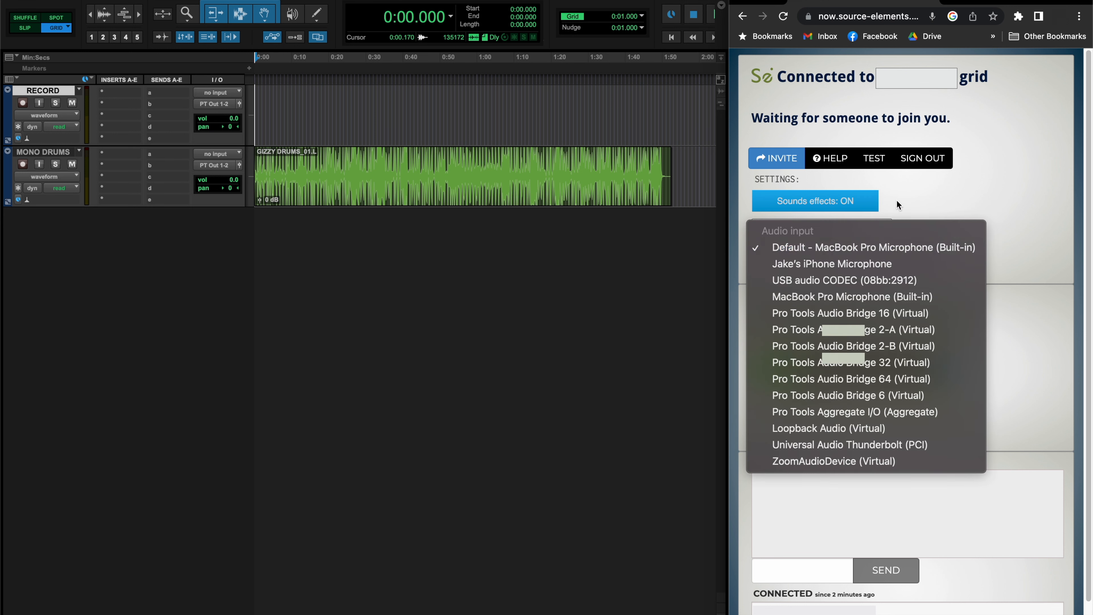
pyautogui.click(873, 247)
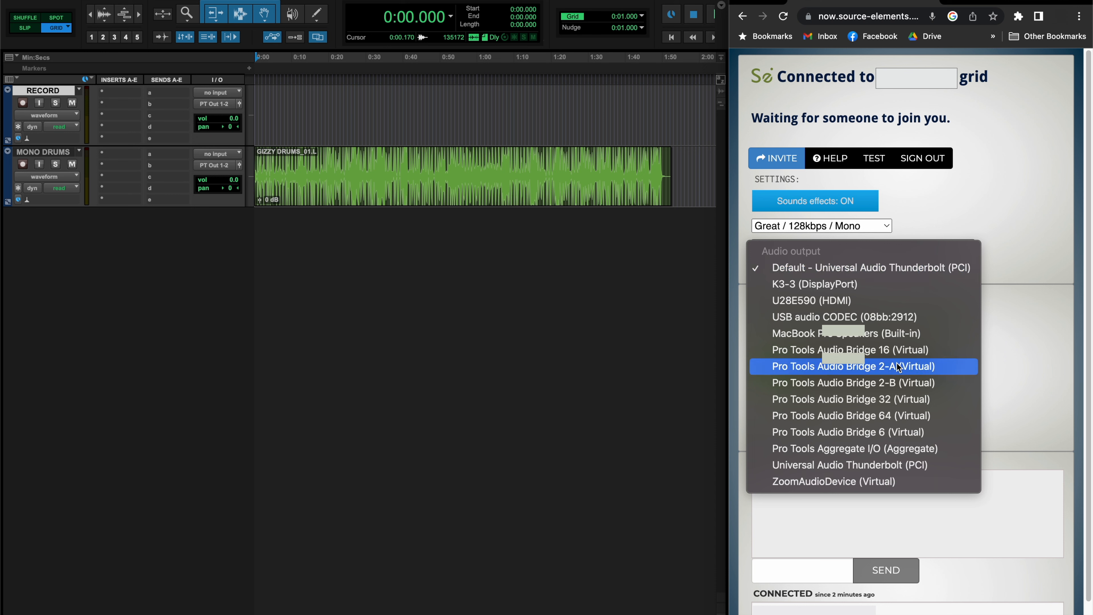
pyautogui.click(851, 366)
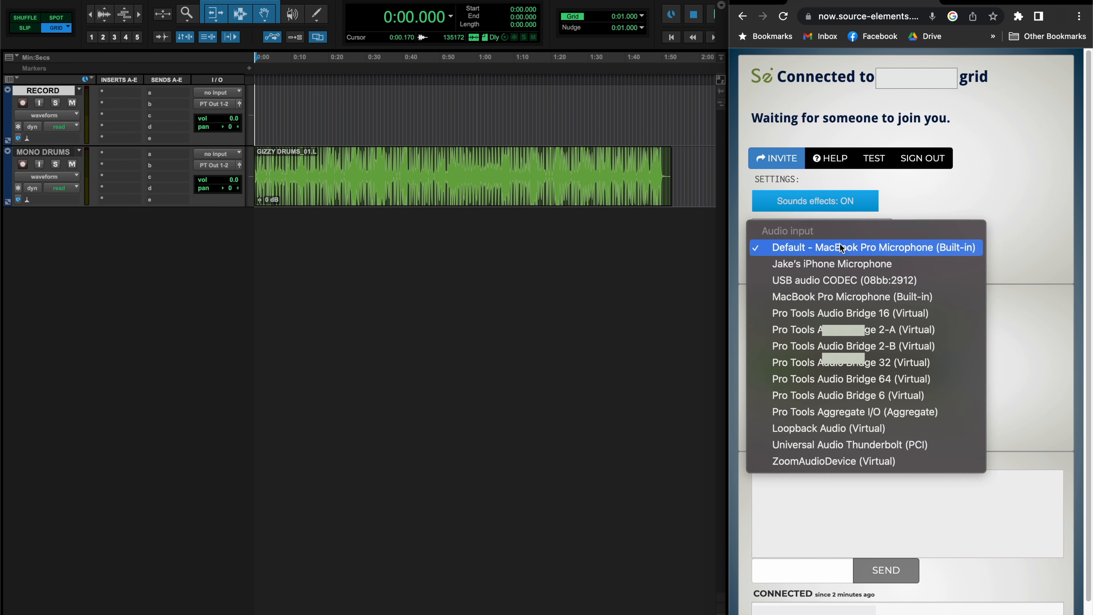
pyautogui.moveTo(866, 329)
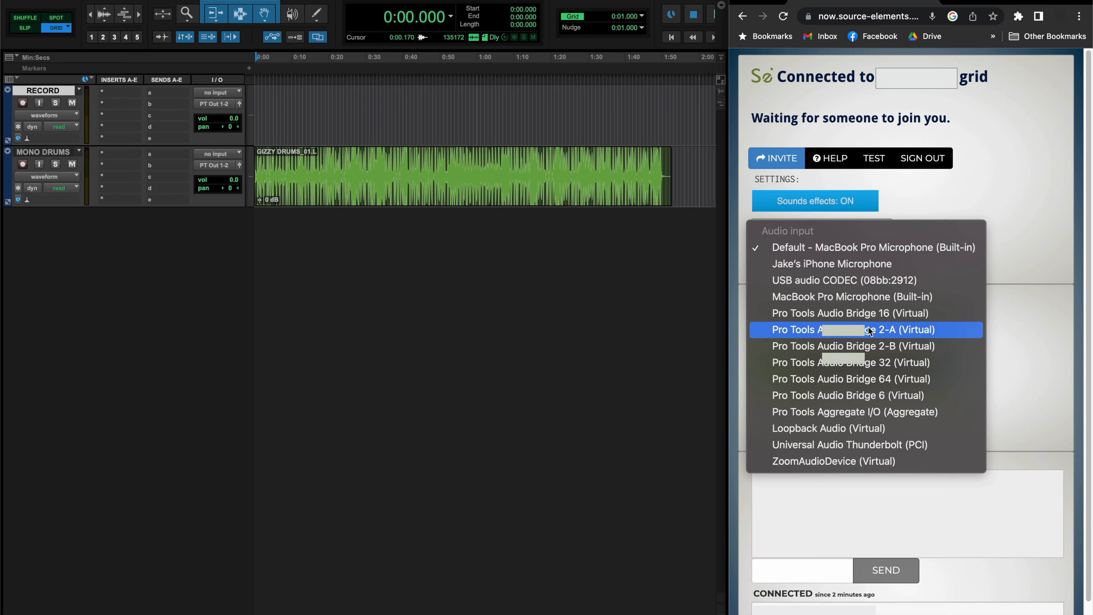
pyautogui.click(850, 329)
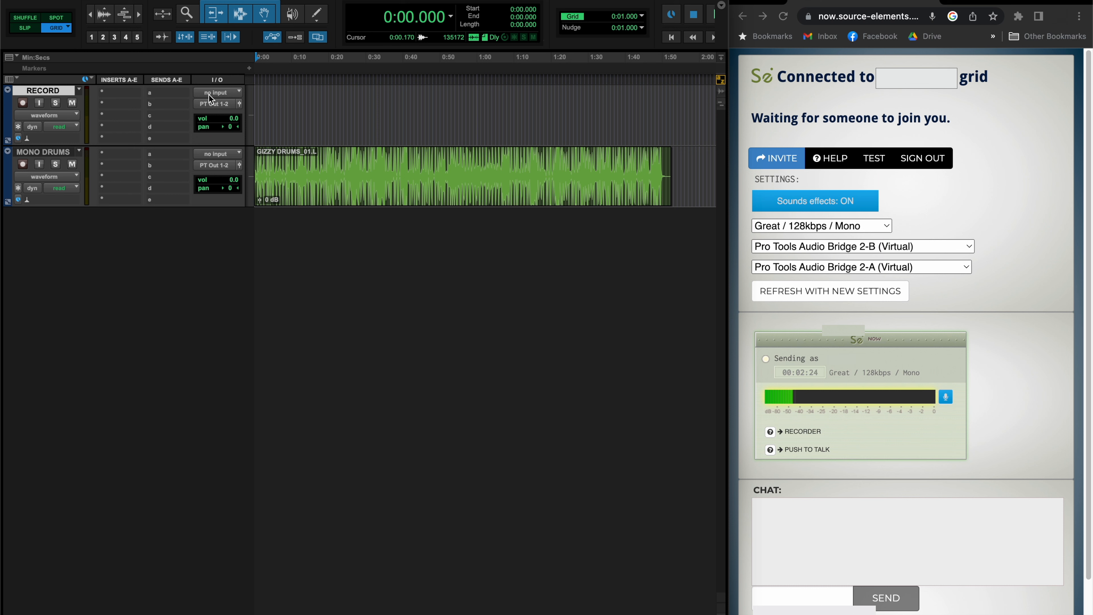
# Set the RECORD track input to Audio Bridge 2-A 1 (Mono) and start the Source-Connect settings test
pyautogui.click(217, 93)
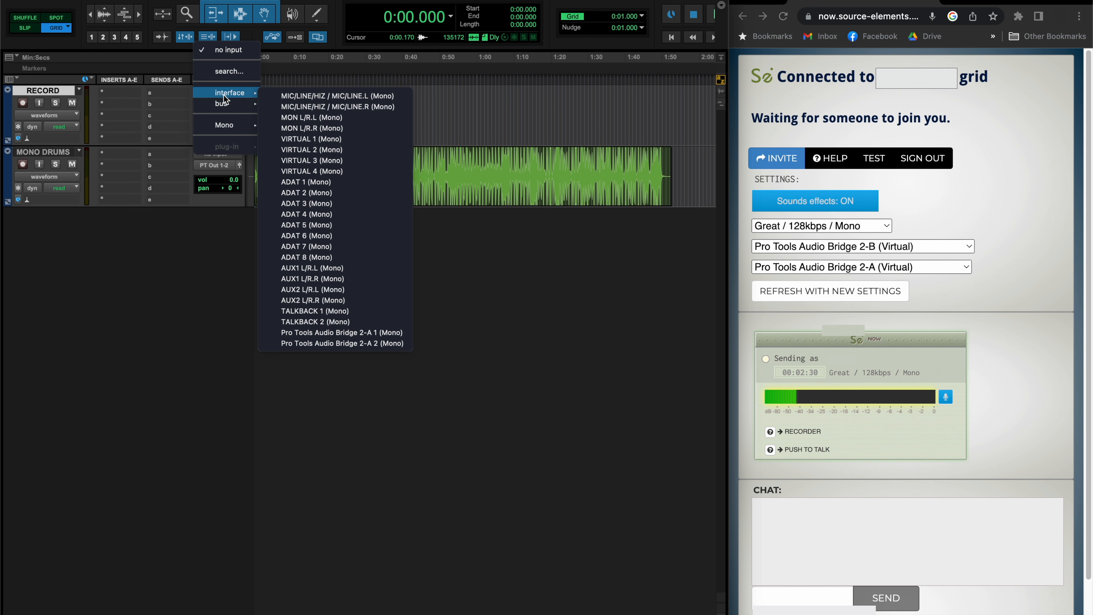
pyautogui.moveTo(342, 332)
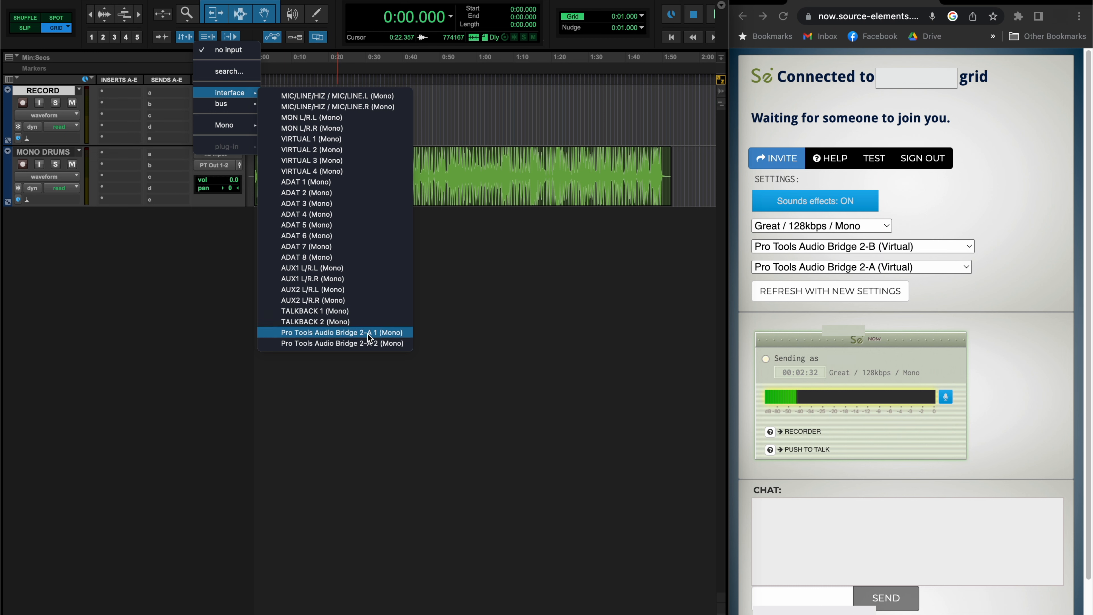
pyautogui.click(341, 332)
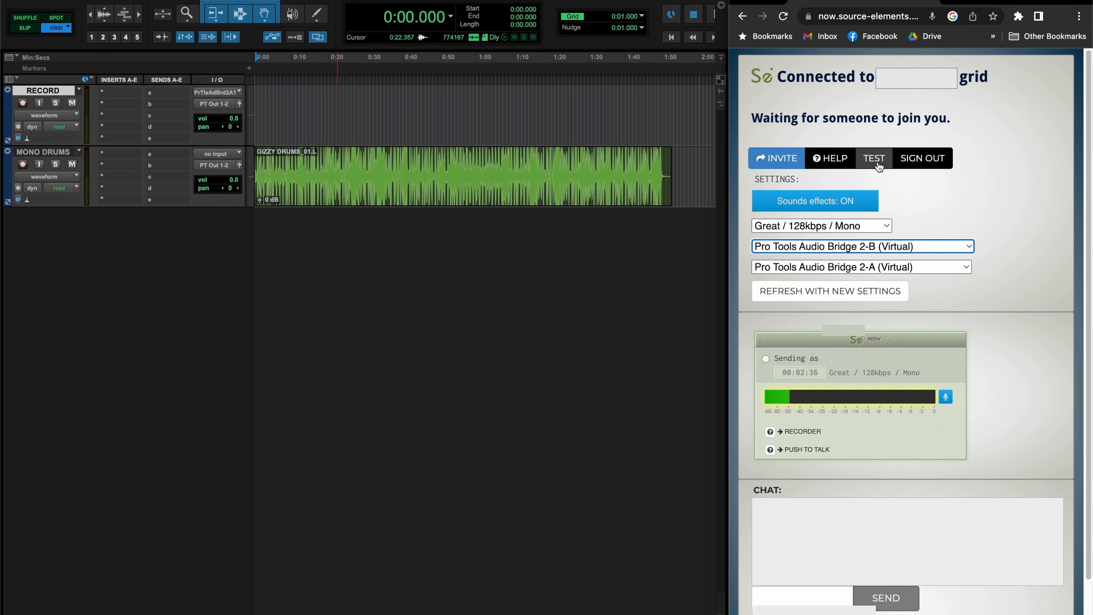
pyautogui.click(873, 158)
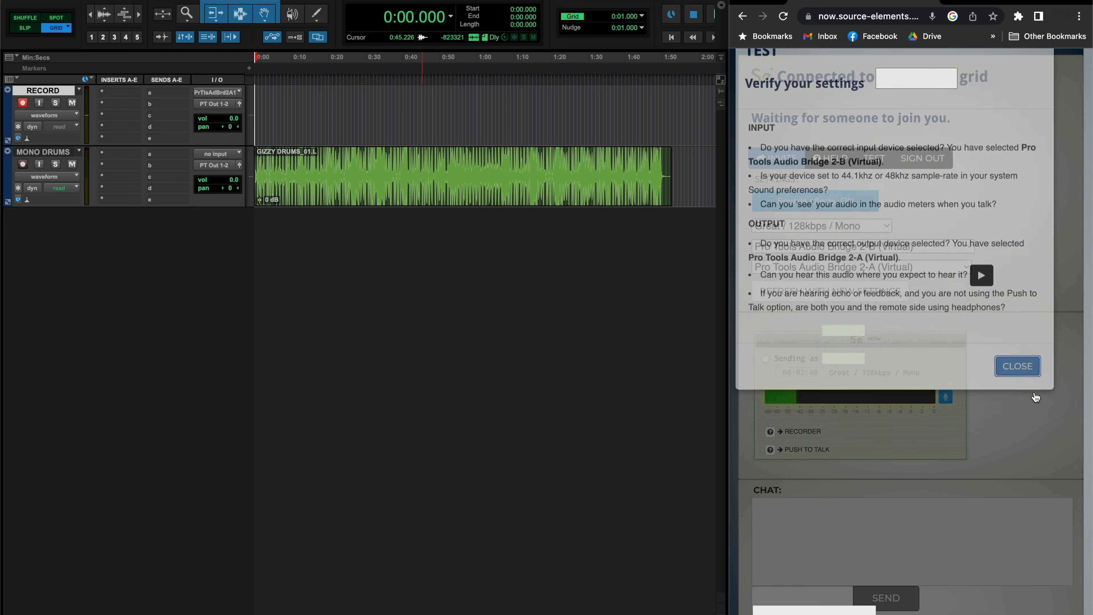
# Close the Verify your settings dialog and refresh Source-Connect Now with the new devices
pyautogui.click(1016, 366)
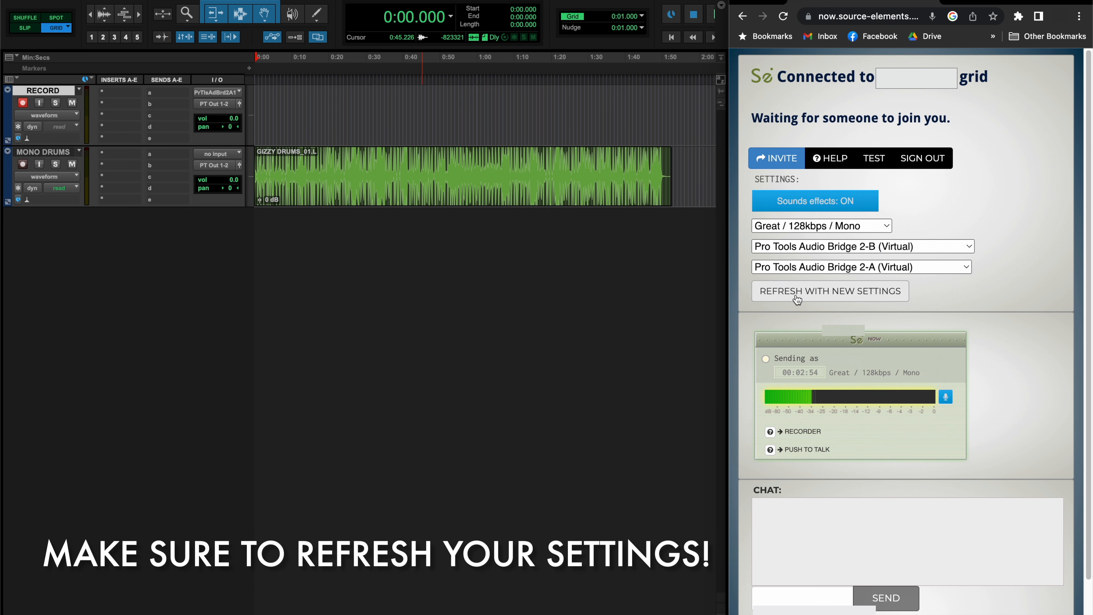
pyautogui.click(829, 291)
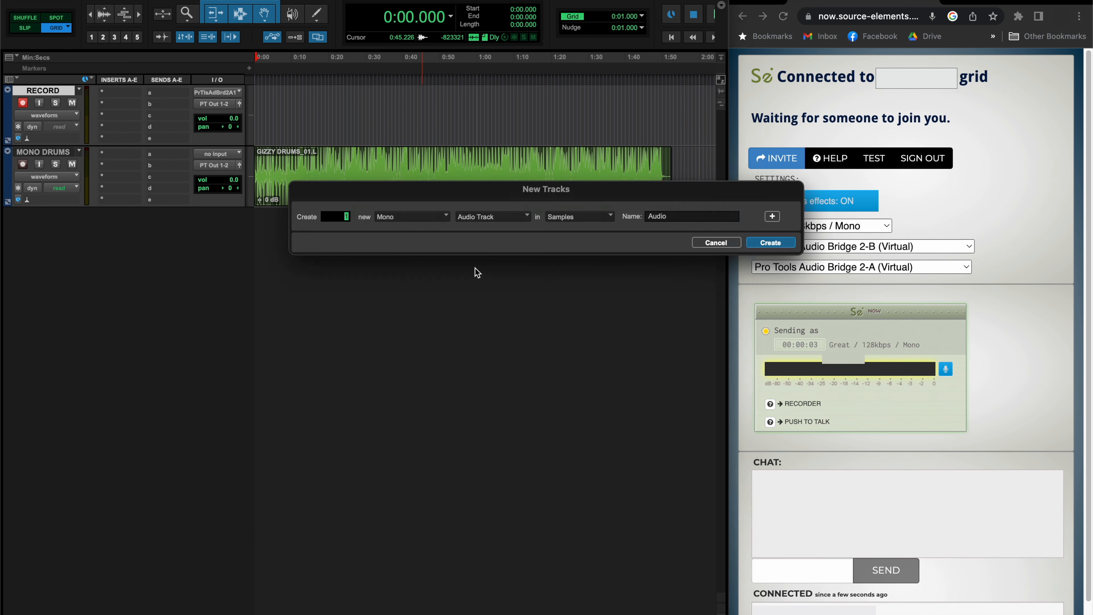
# Create a mono Aux Input track and name it SEND
pyautogui.click(492, 216)
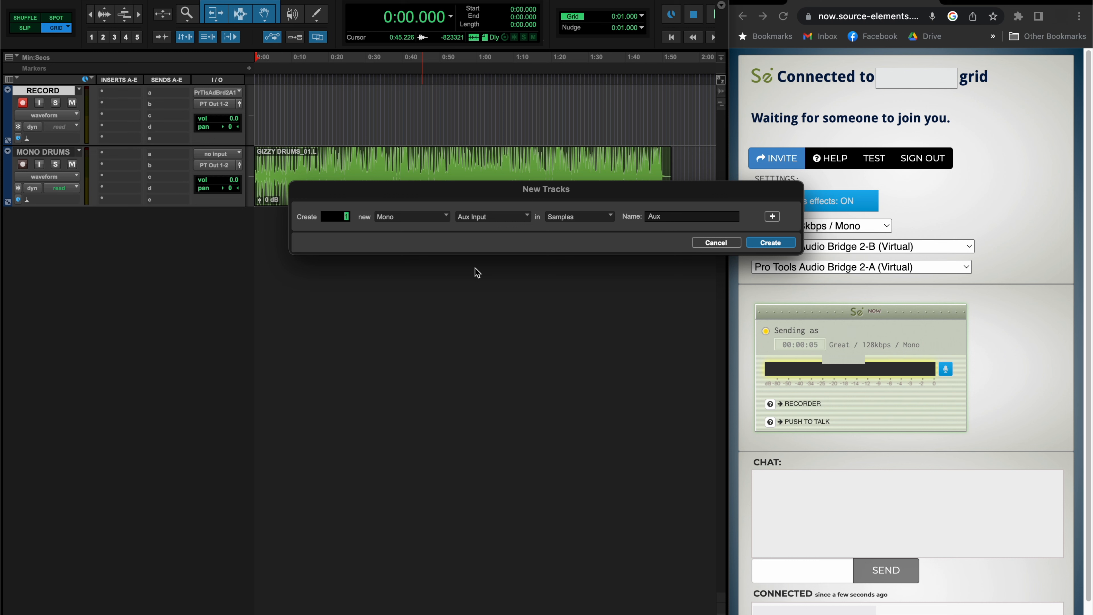
pyautogui.click(769, 242)
pyautogui.write('S')
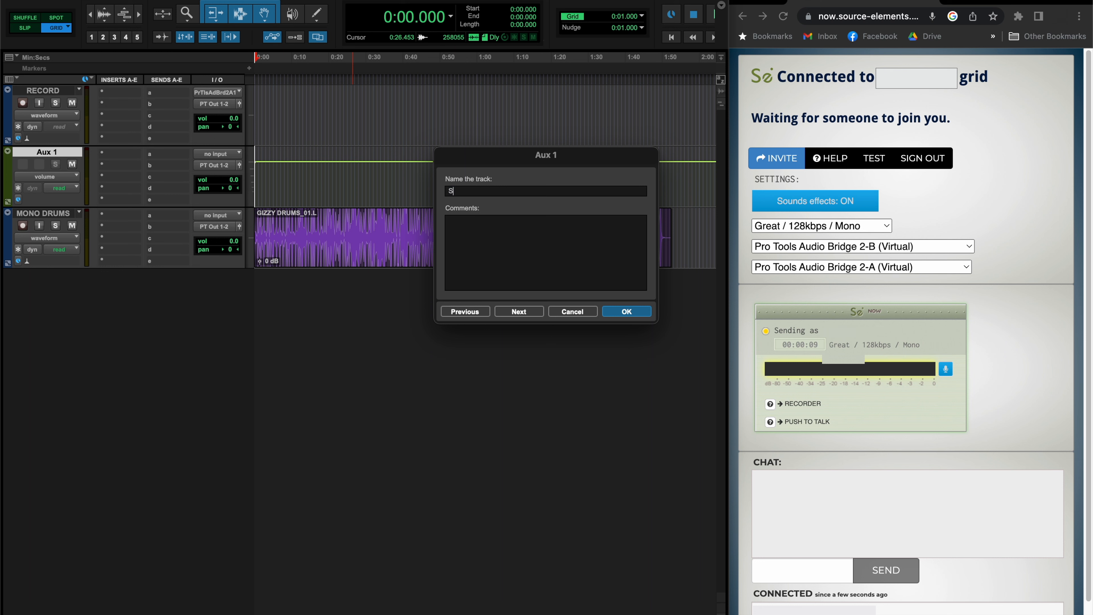
pyautogui.click(624, 311)
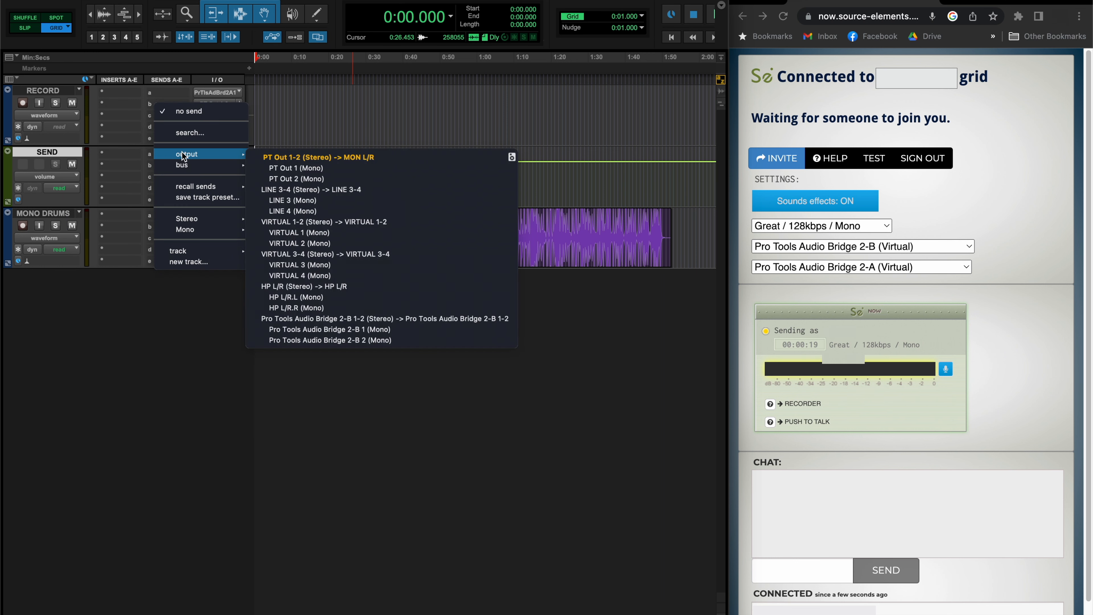
pyautogui.moveTo(325, 329)
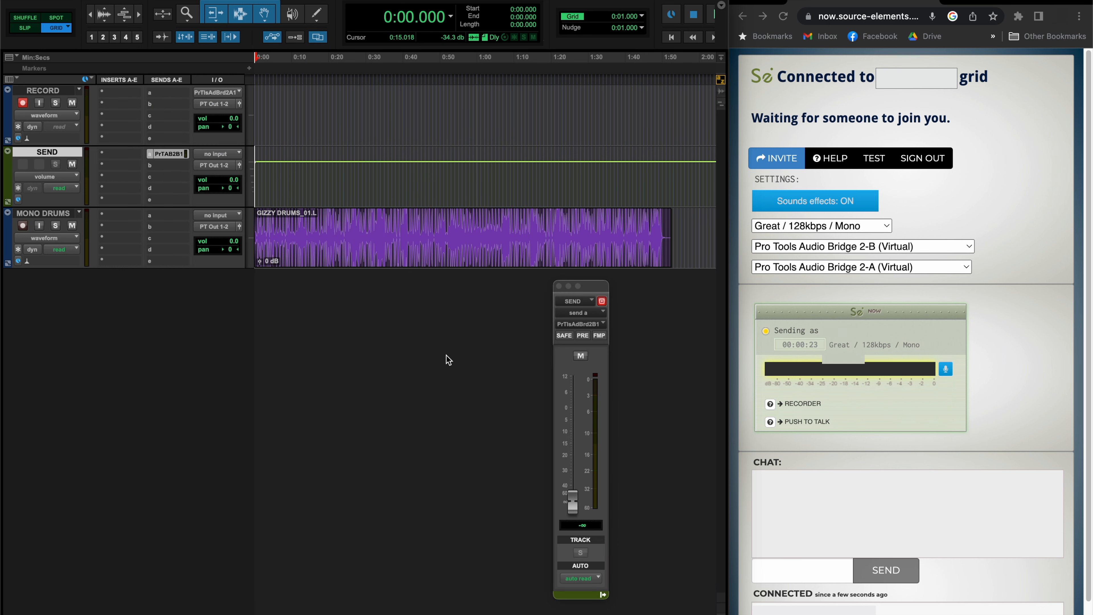
# Raise SEND's send to Audio Bridge 2-B 1 to 0.0 dB and route MONO DRUMS output to SEND (Mono)
pyautogui.moveTo(572, 503); pyautogui.dragTo(572, 411)
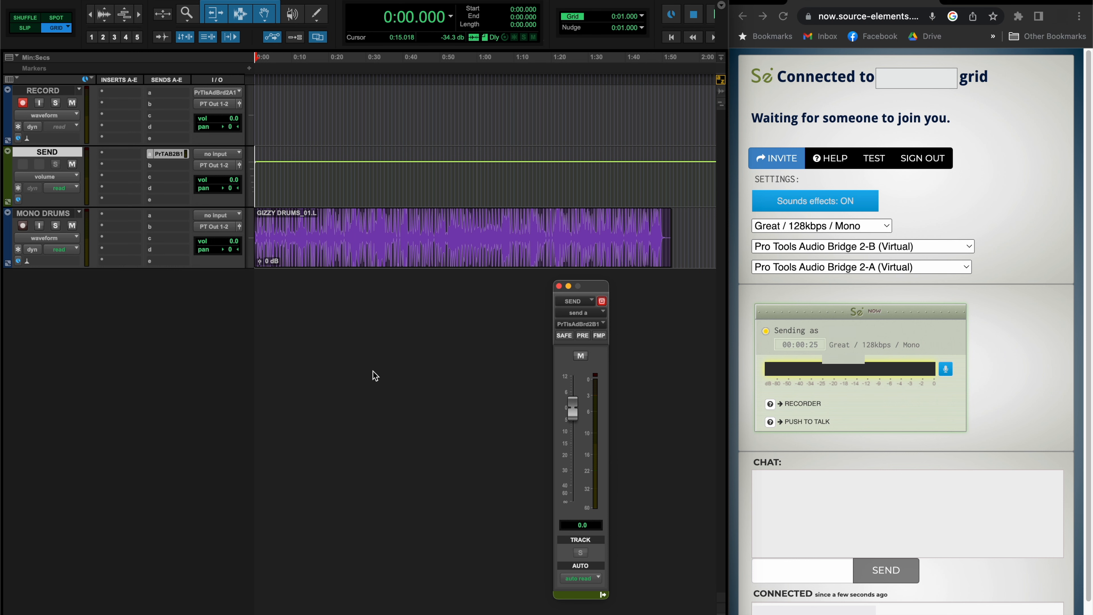
pyautogui.click(216, 165)
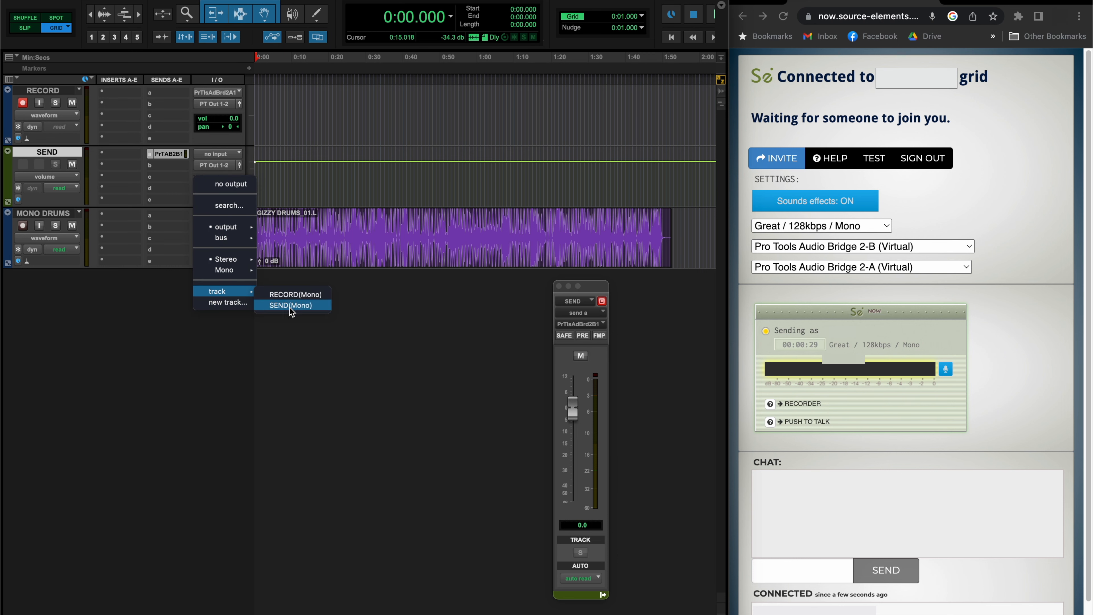
pyautogui.click(291, 305)
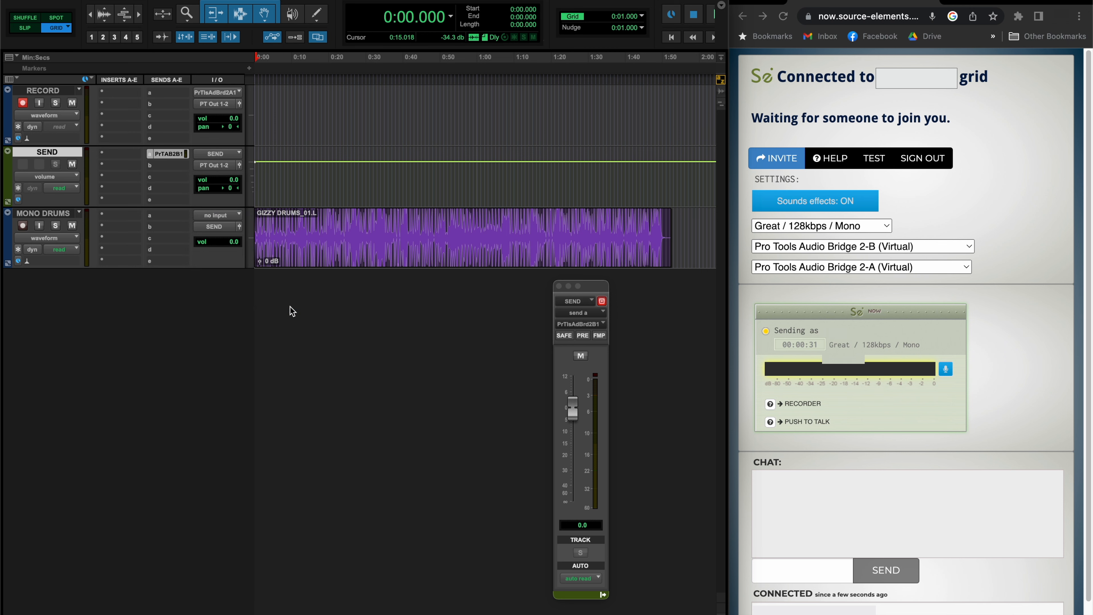